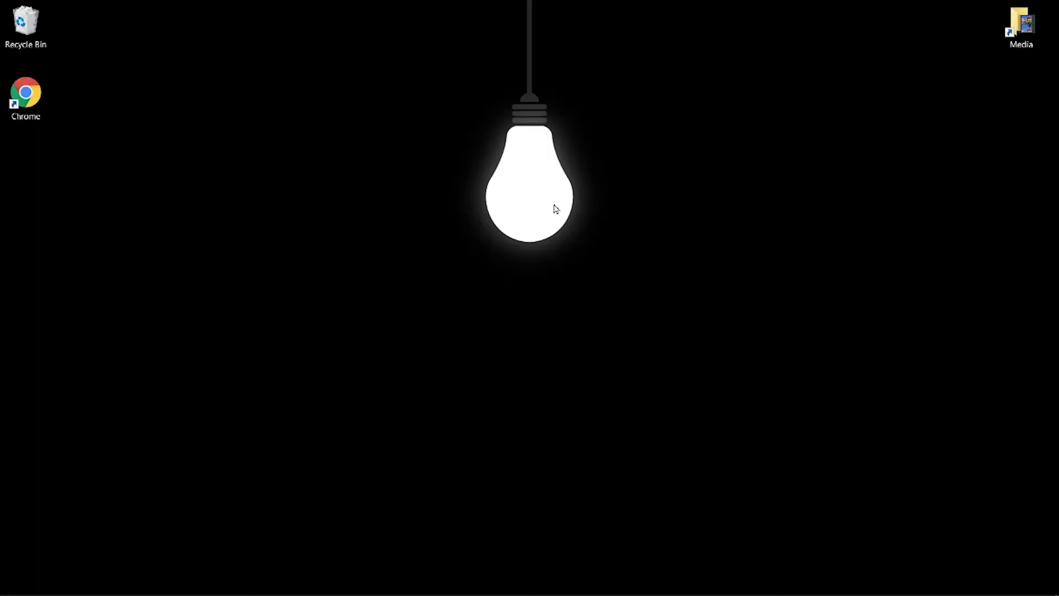
Launch Chrome from the desktop shortcut and enter the English edition from the Wikipedia portal
left_click(26, 97)
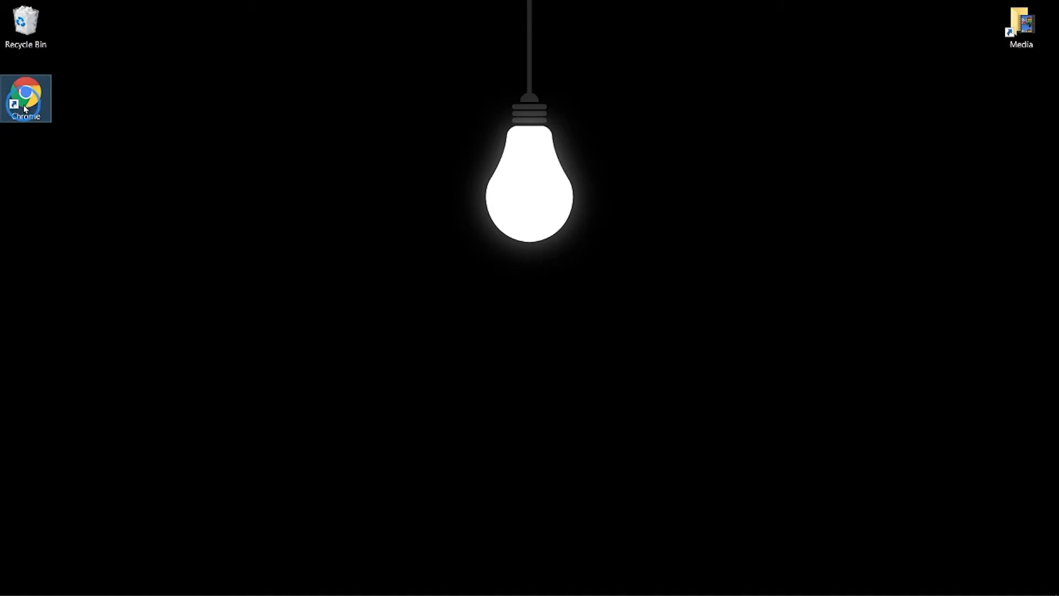
double_click(26, 97)
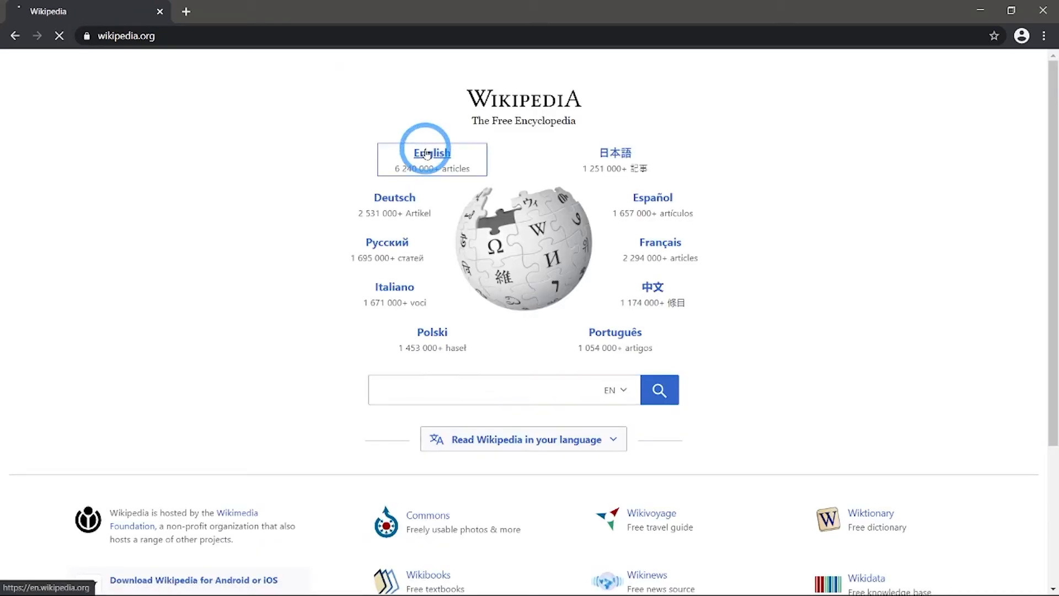
left_click(431, 152)
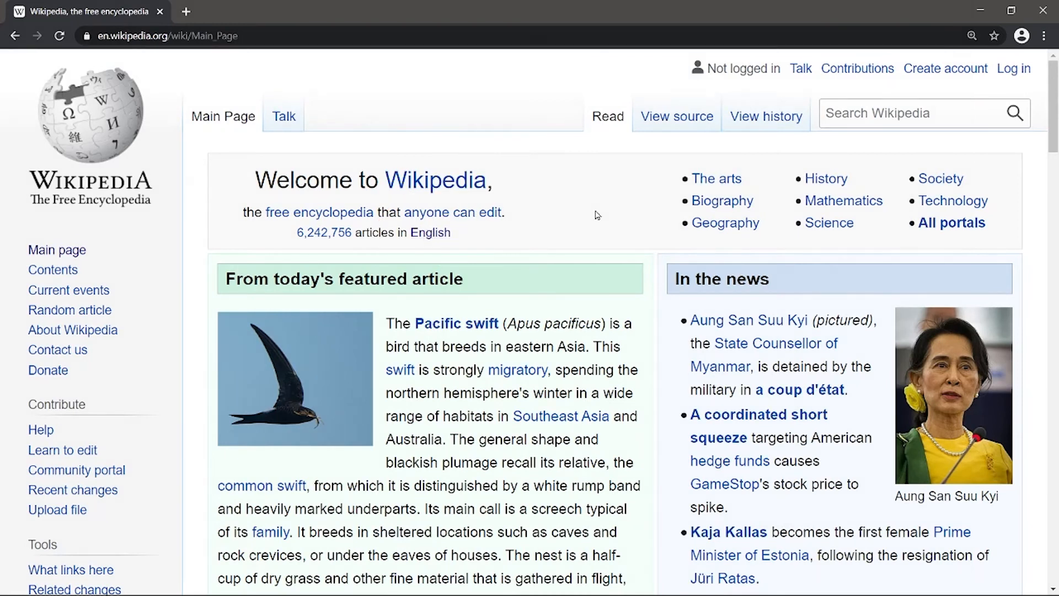
mouse_move(636, 186)
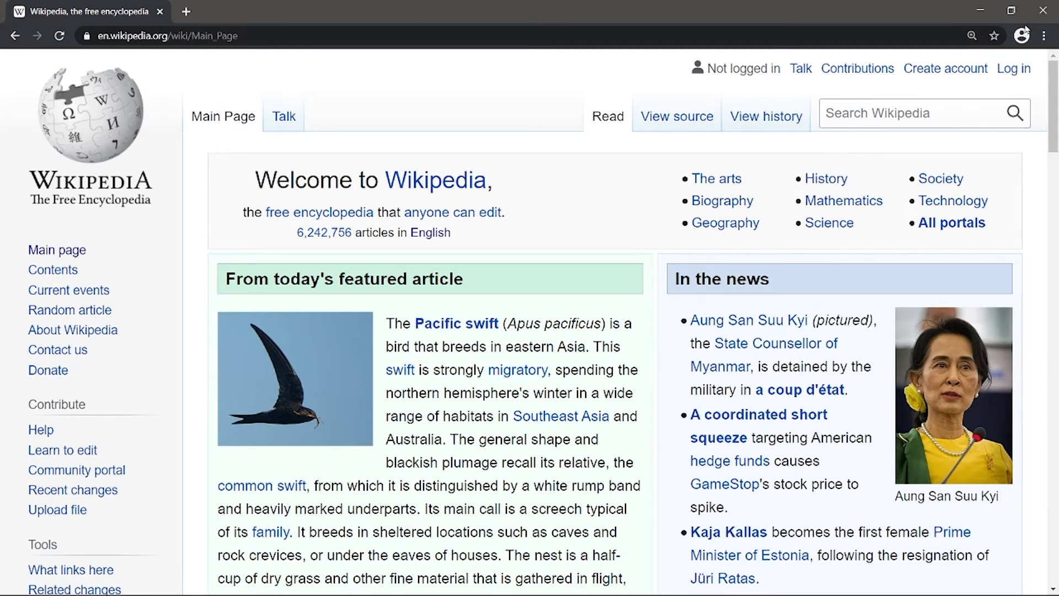
Bring up Chrome DevTools (F12) on the Network panel beside the Wikipedia main page
left_click(1044, 35)
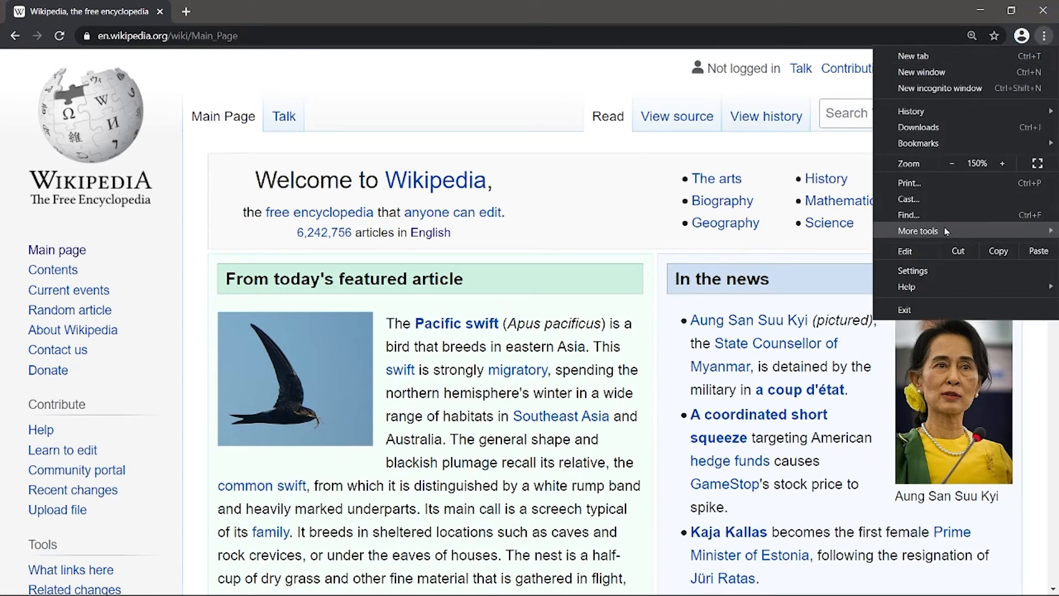
left_click(919, 230)
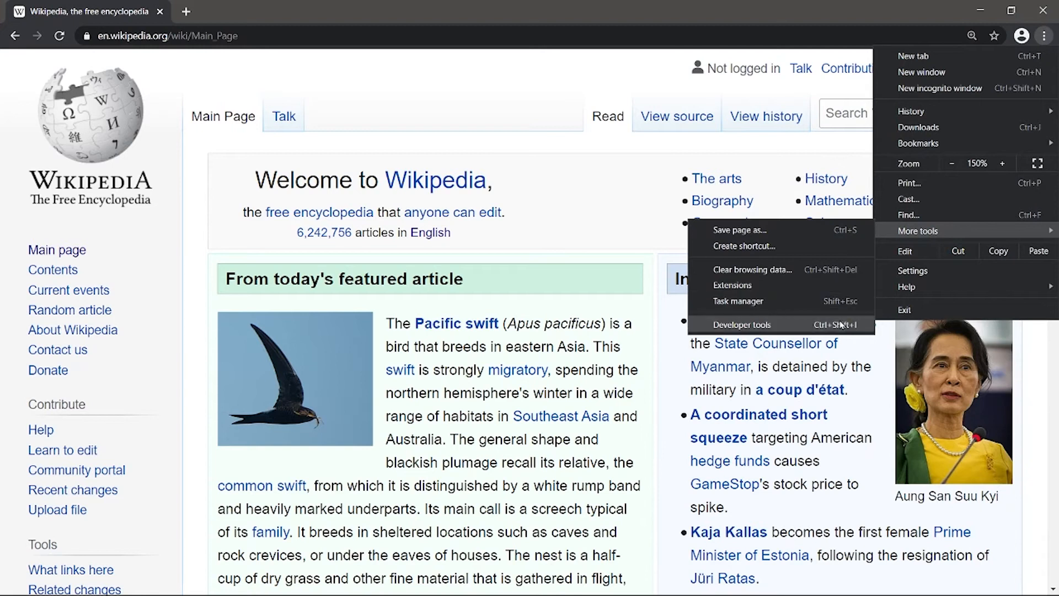
mouse_move(677, 258)
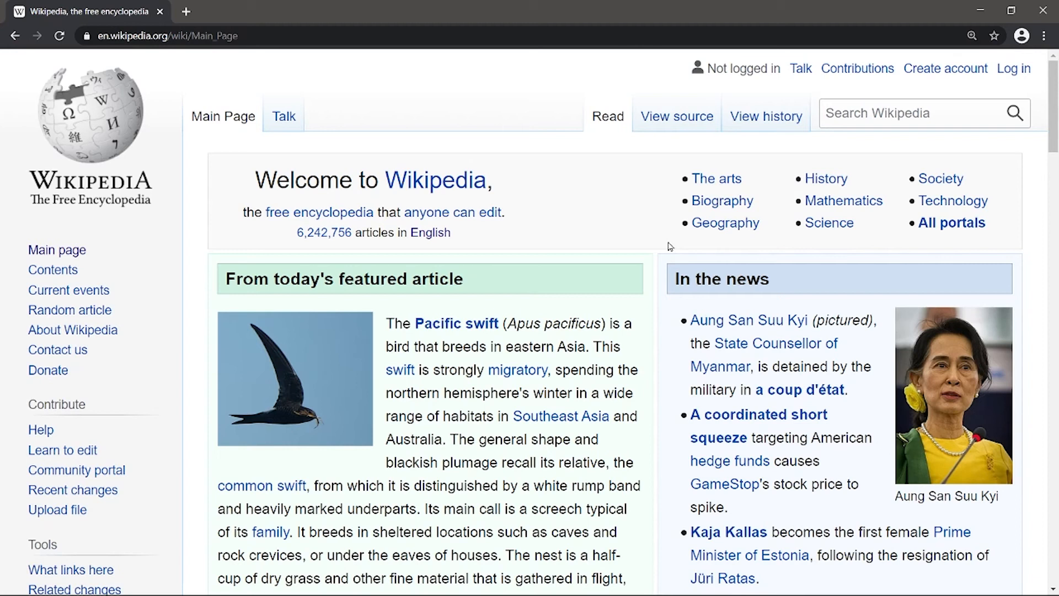
key("F12")
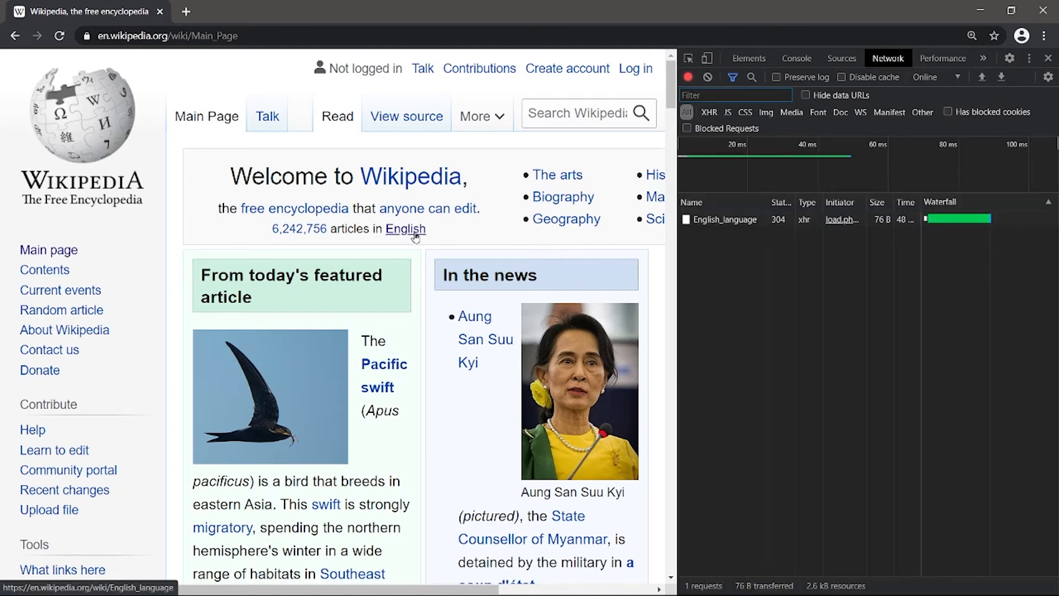
Load the English language article and select its English_language document request to show its Headers
left_click(405, 229)
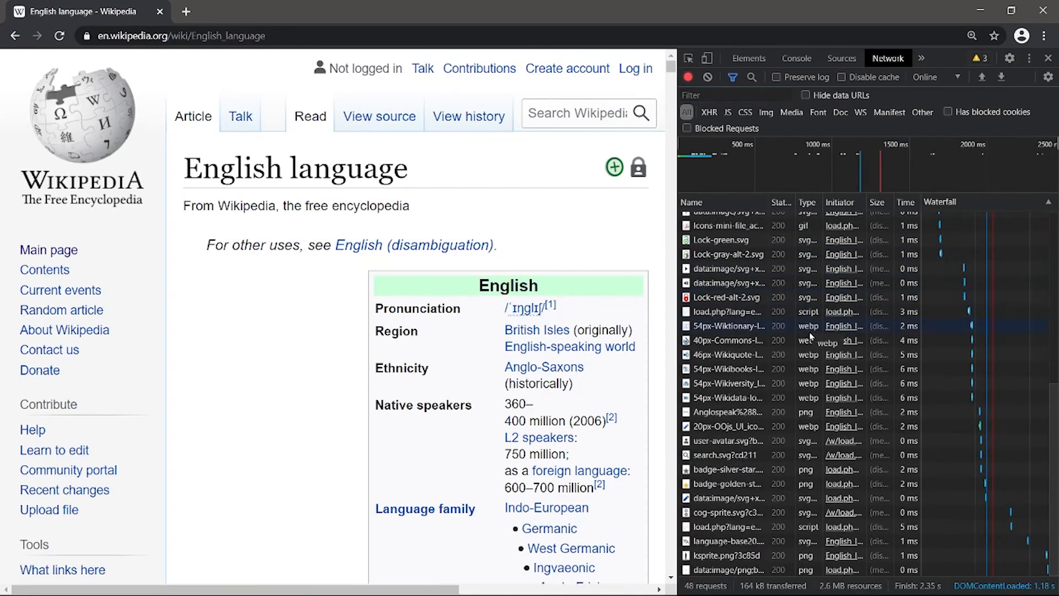
scroll("up", 3)
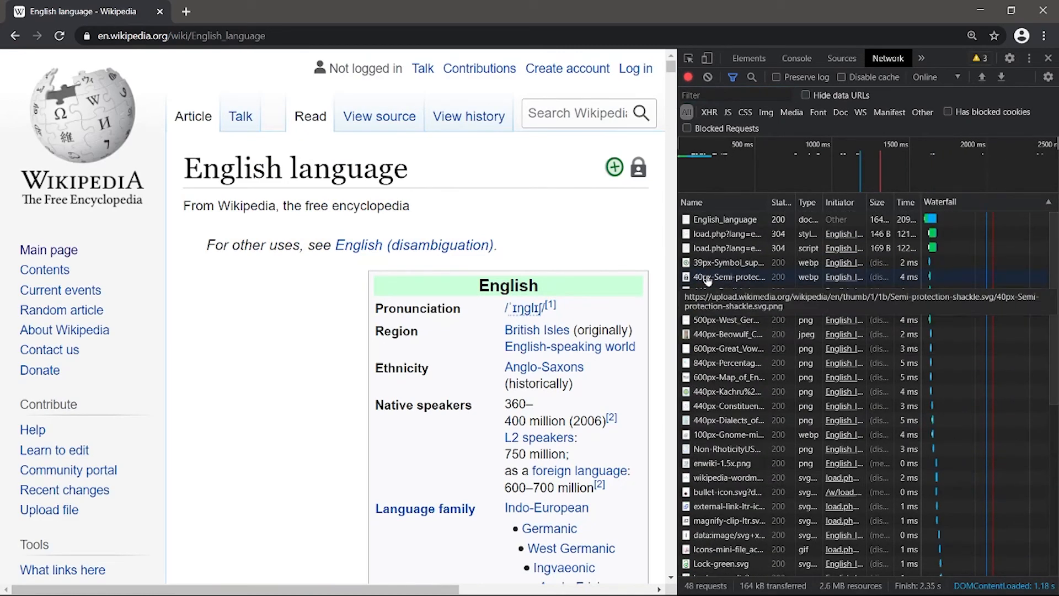
mouse_move(730, 218)
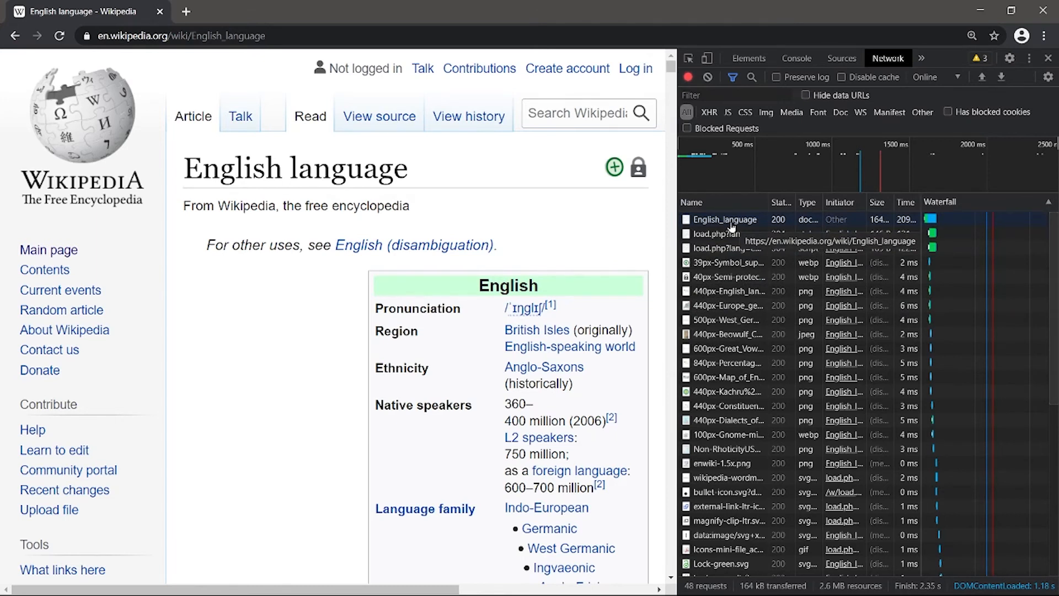
left_click(726, 218)
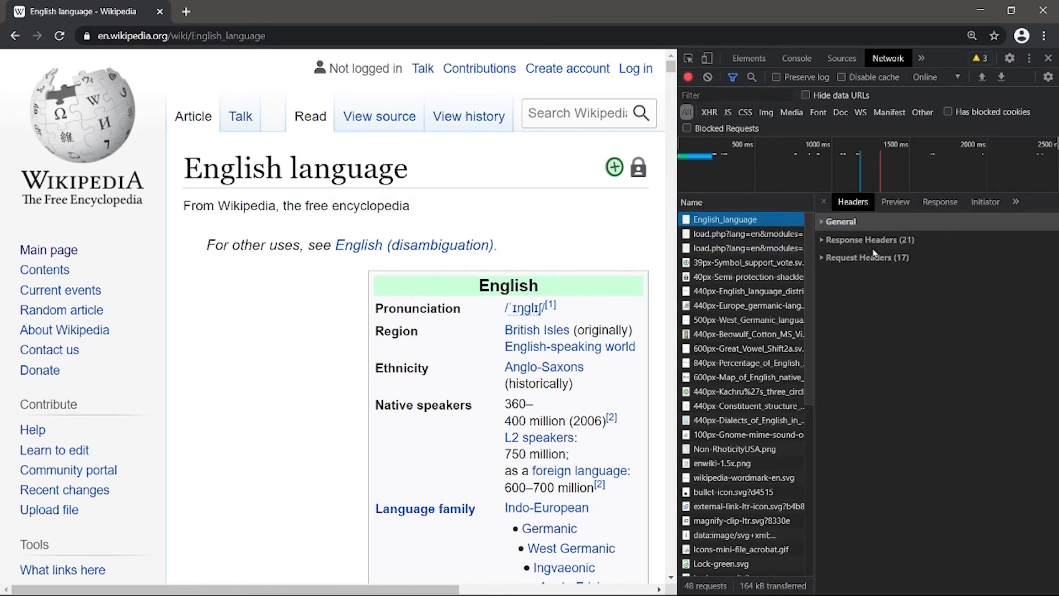
mouse_move(898, 295)
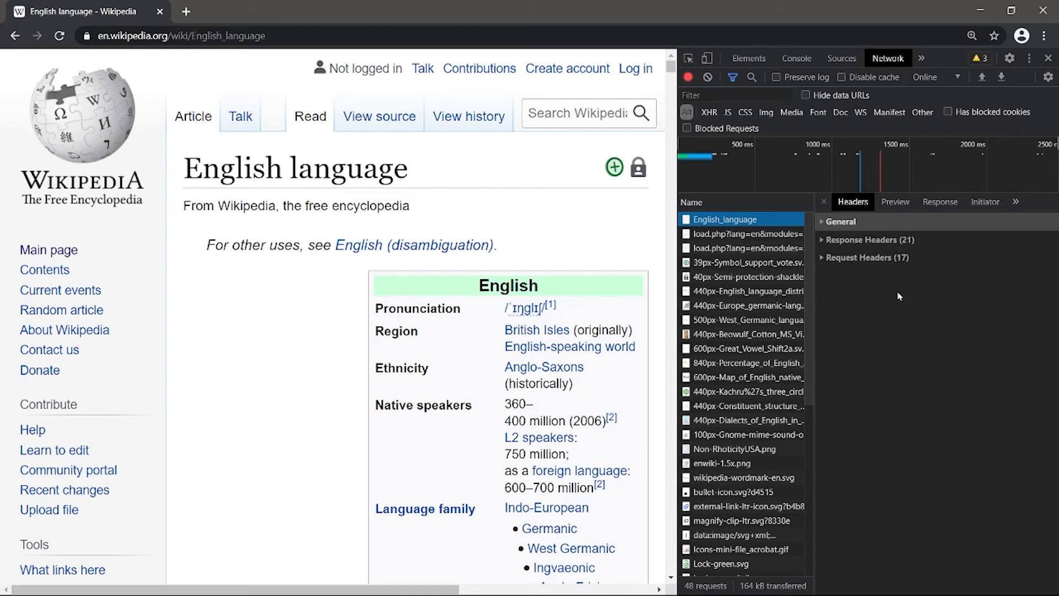
left_click(821, 221)
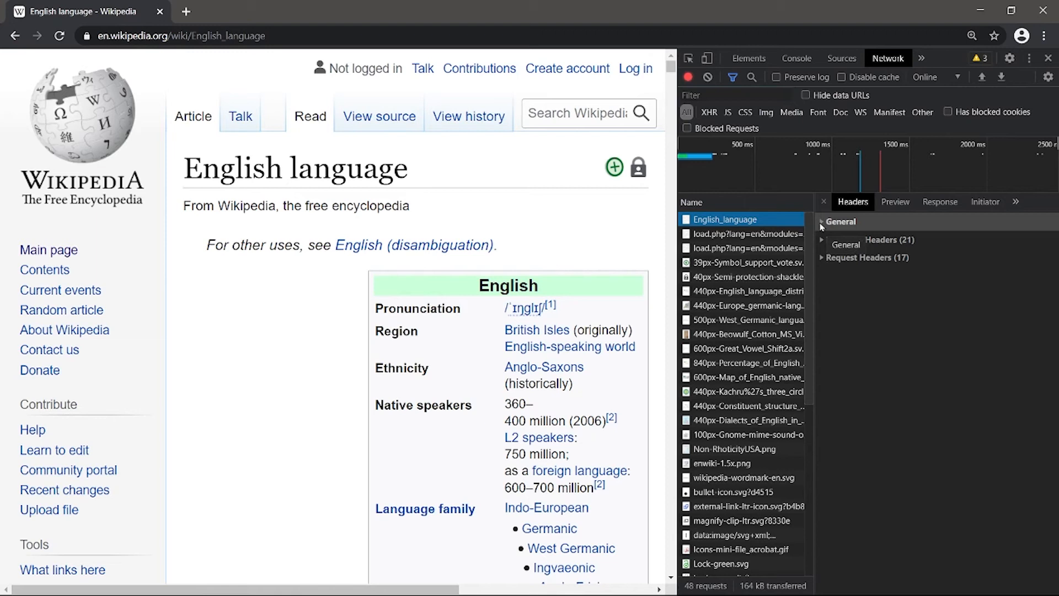
Expand the General section showing the request URL, GET method and 200 status
left_click(841, 221)
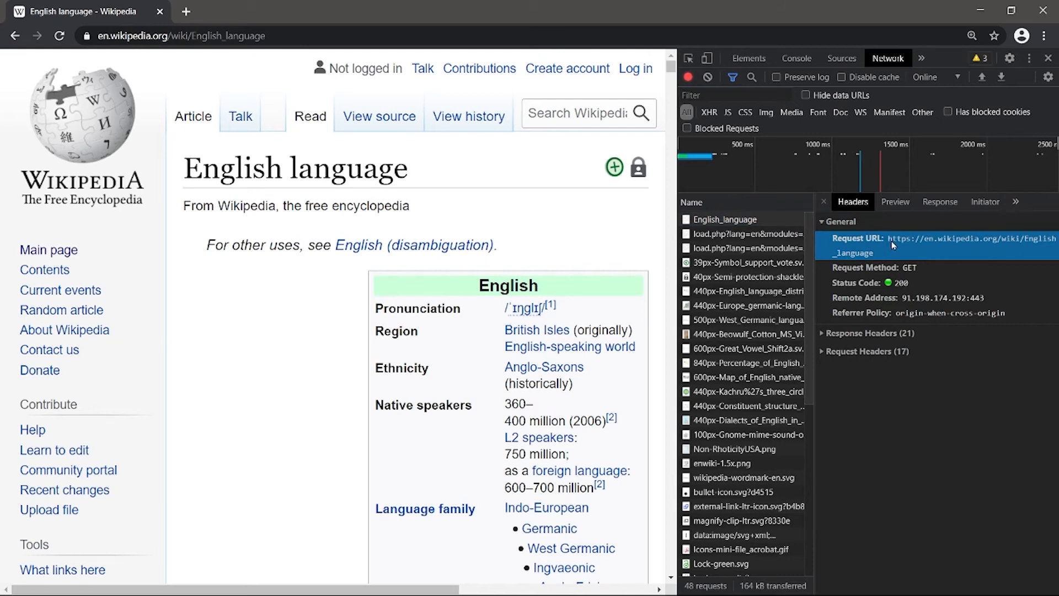
mouse_move(986, 242)
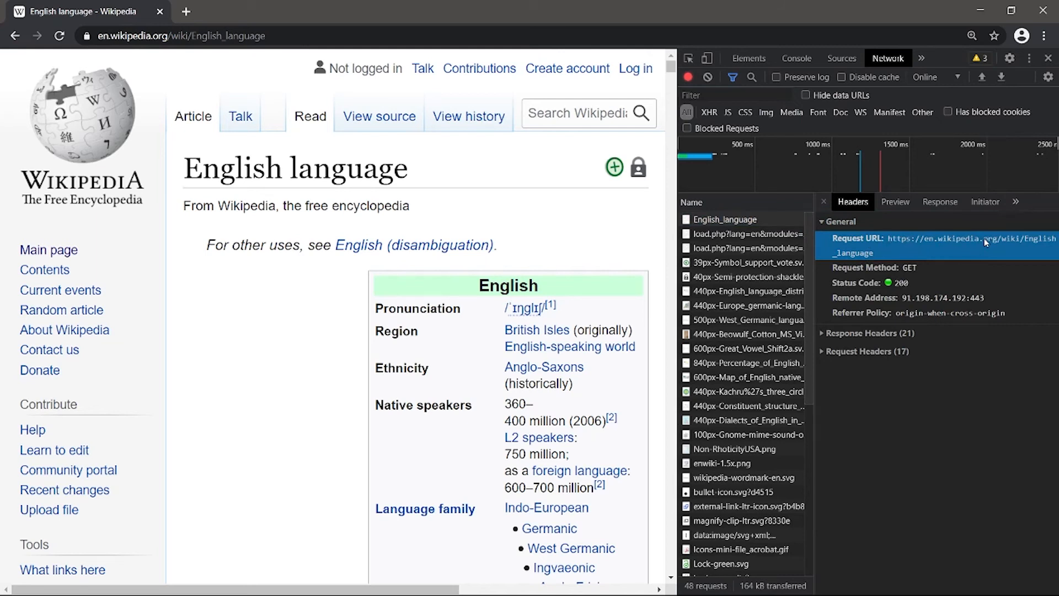
mouse_move(999, 241)
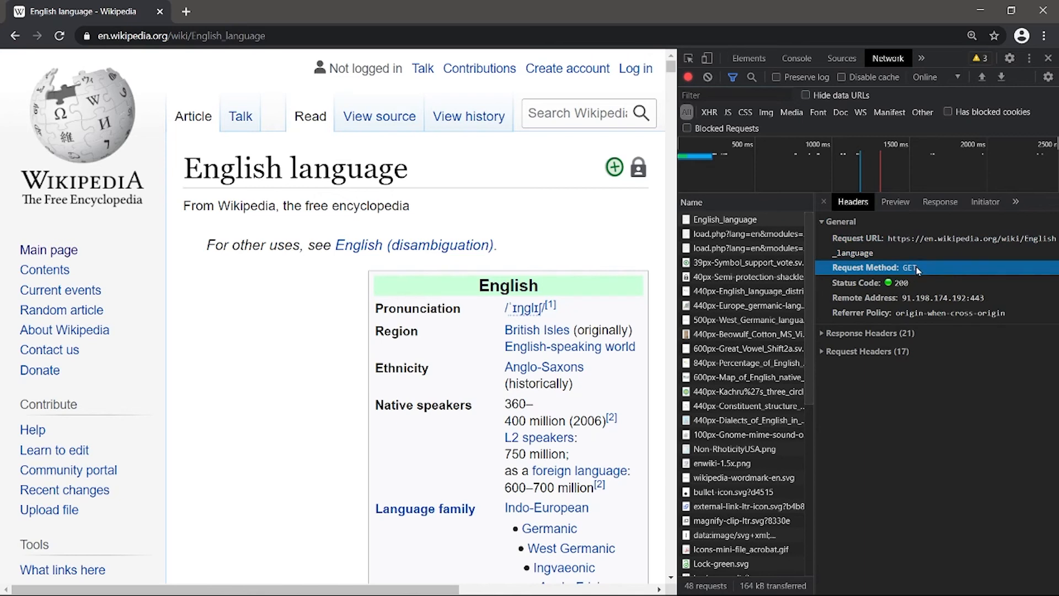
mouse_move(910, 284)
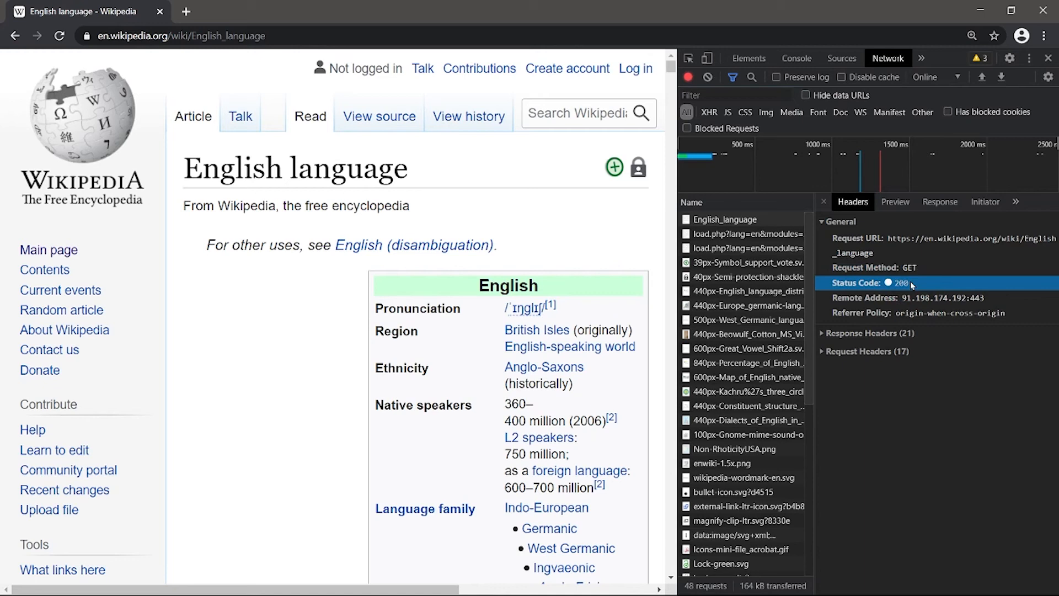
mouse_move(907, 303)
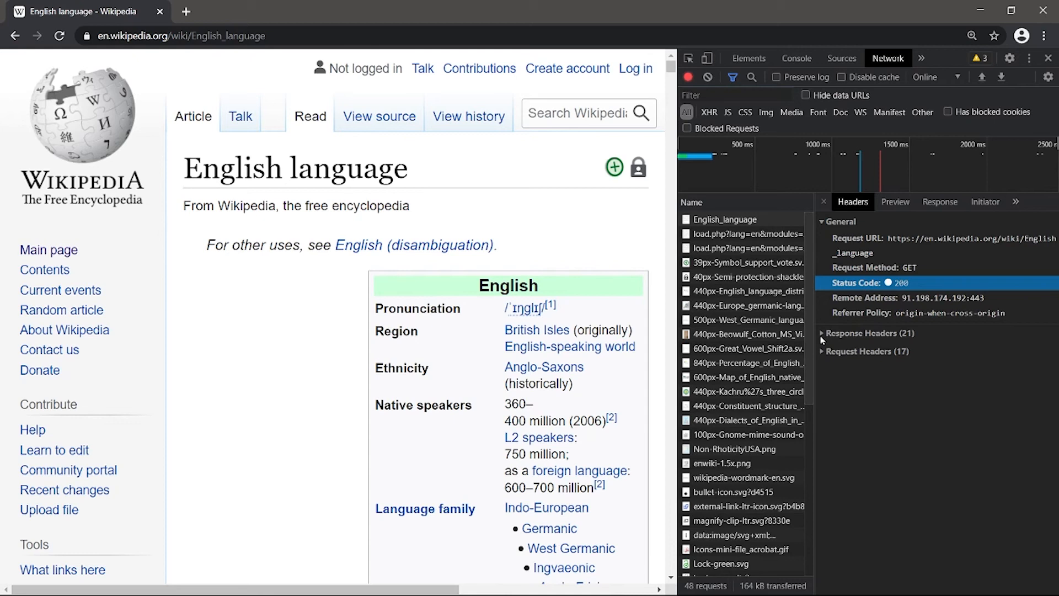
Expand the Response Headers, then show the raw HTML in the Response view
left_click(825, 332)
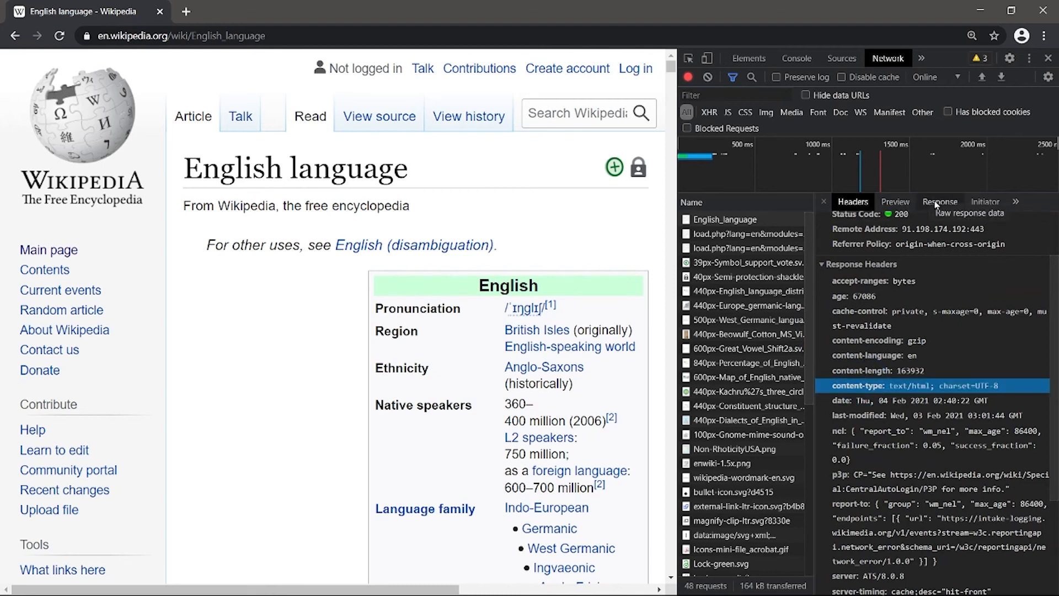
left_click(939, 201)
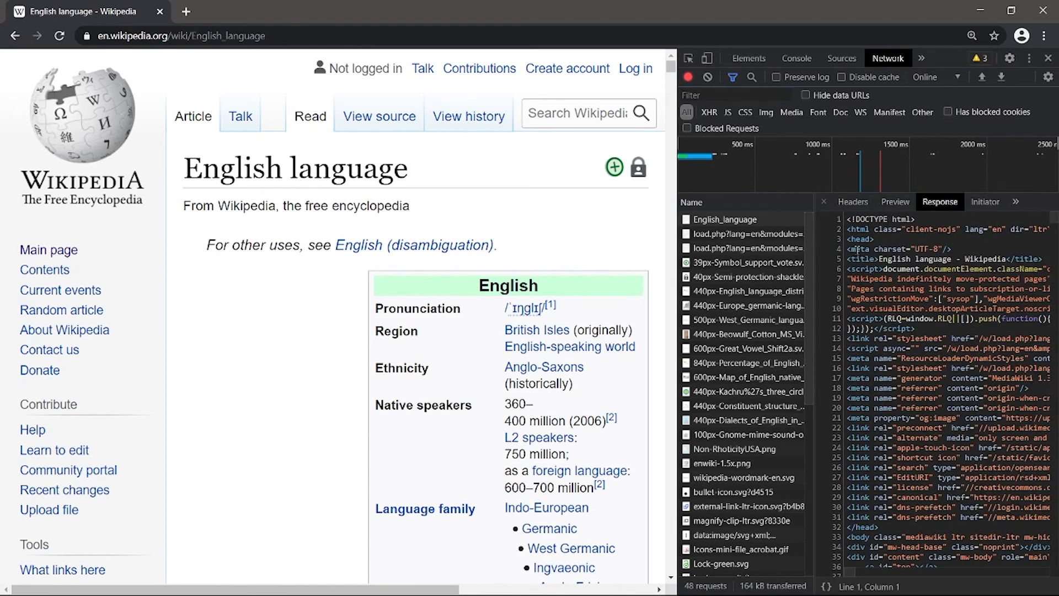